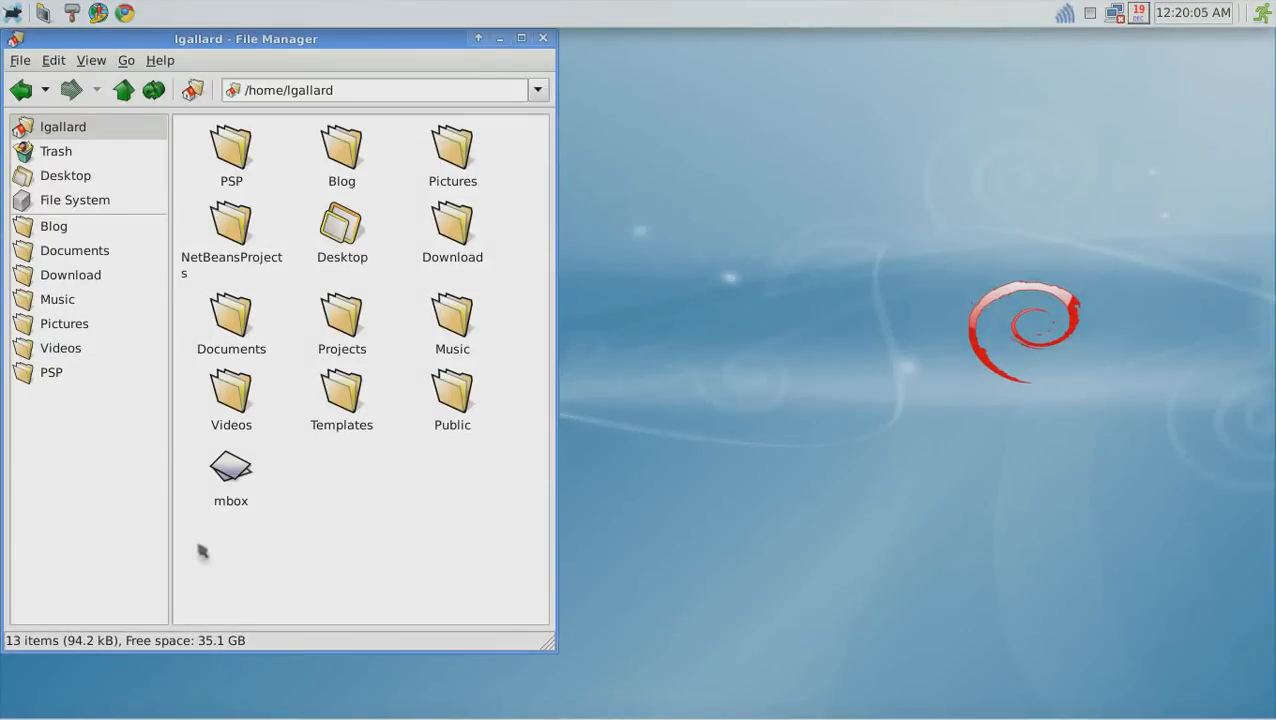
pyautogui.moveTo(90, 560)
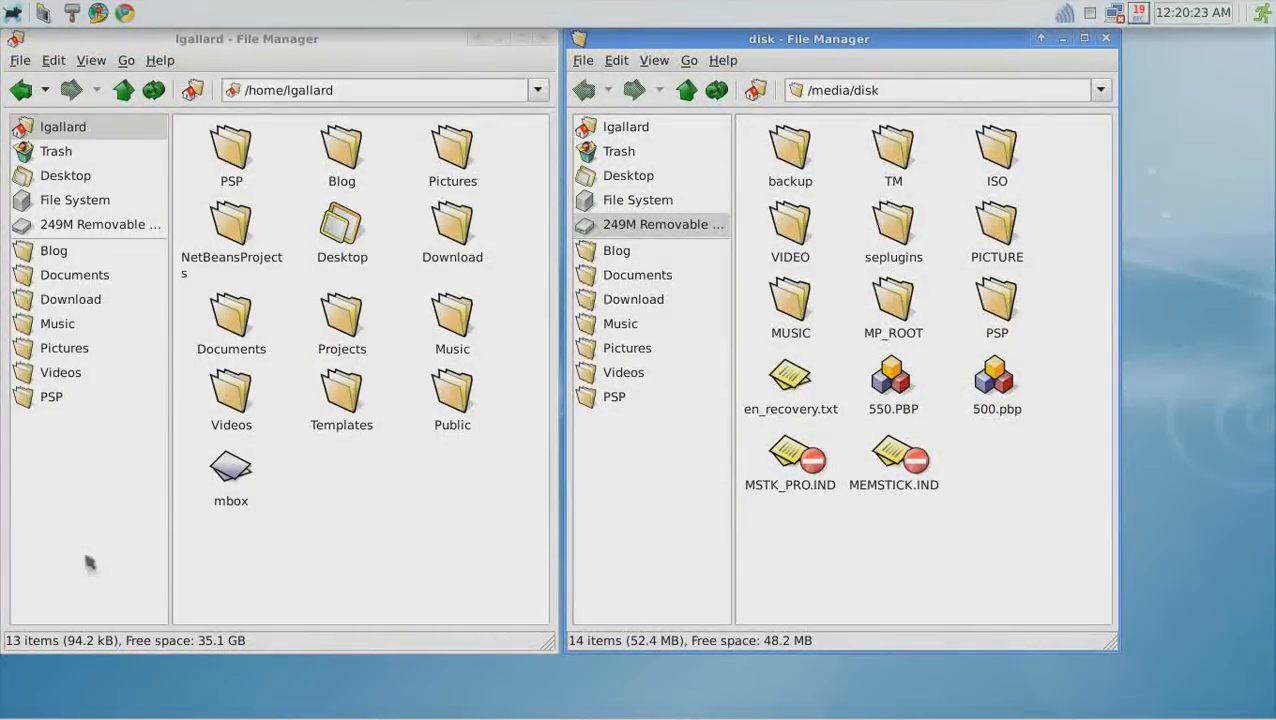
pyautogui.moveTo(276, 496)
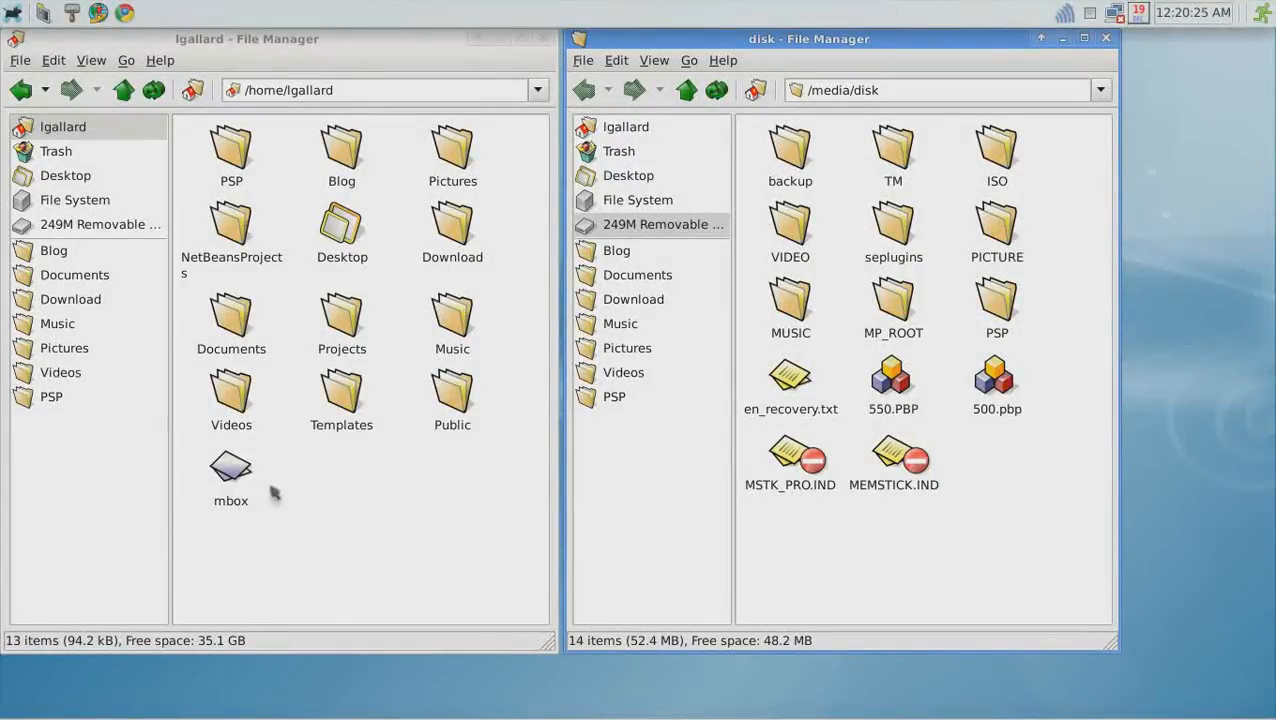
pyautogui.moveTo(824, 304)
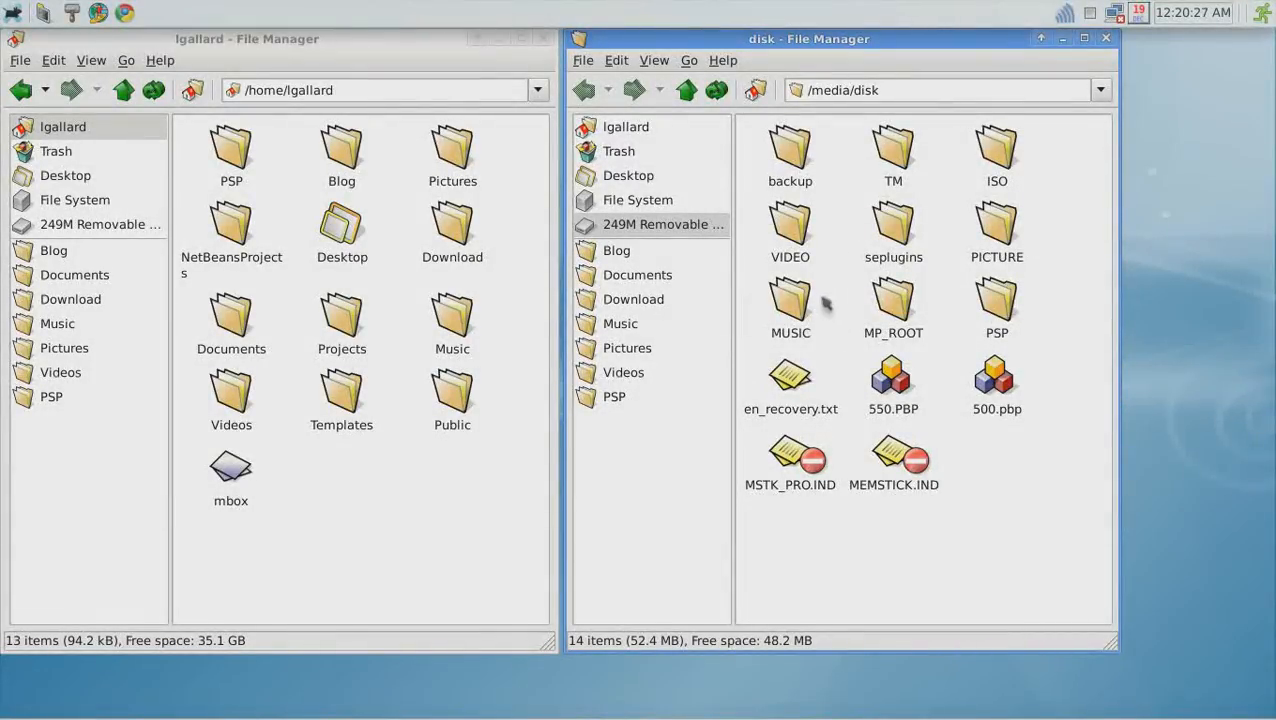
# Navigate the /media/disk window down through PSP and GAME into the UPDATE folder.
pyautogui.click(998, 304)
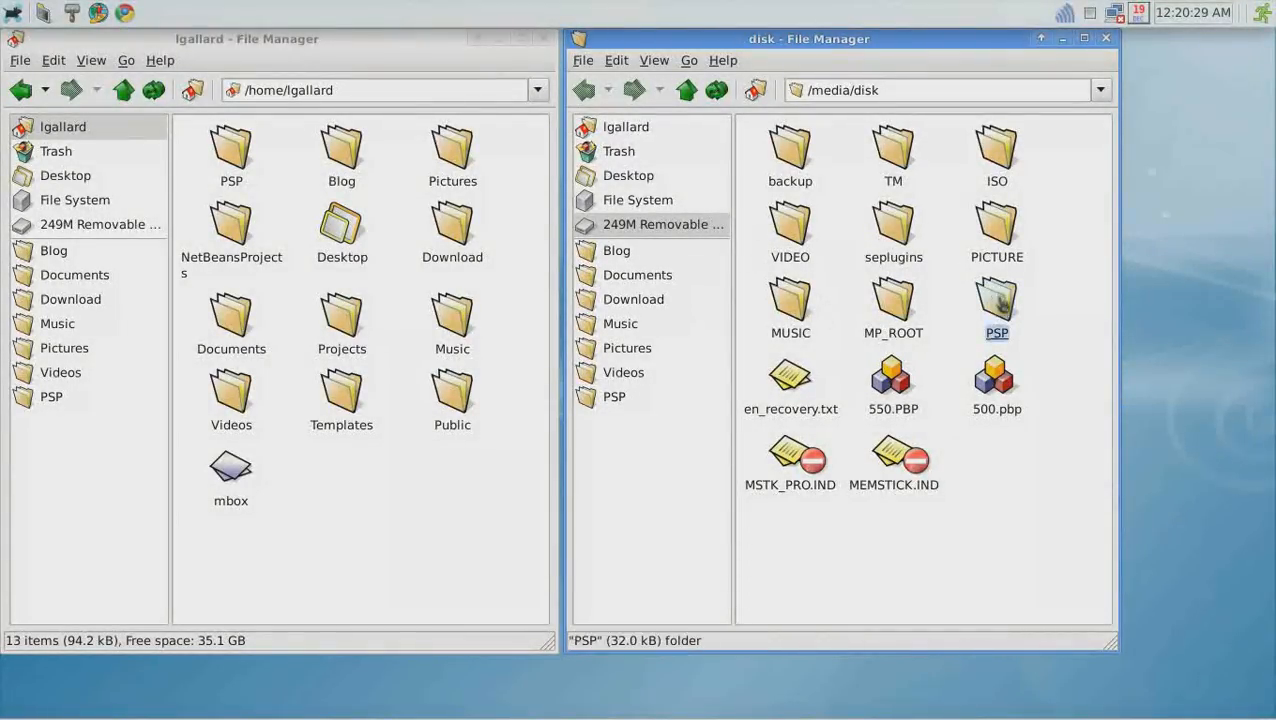
pyautogui.doubleClick(998, 304)
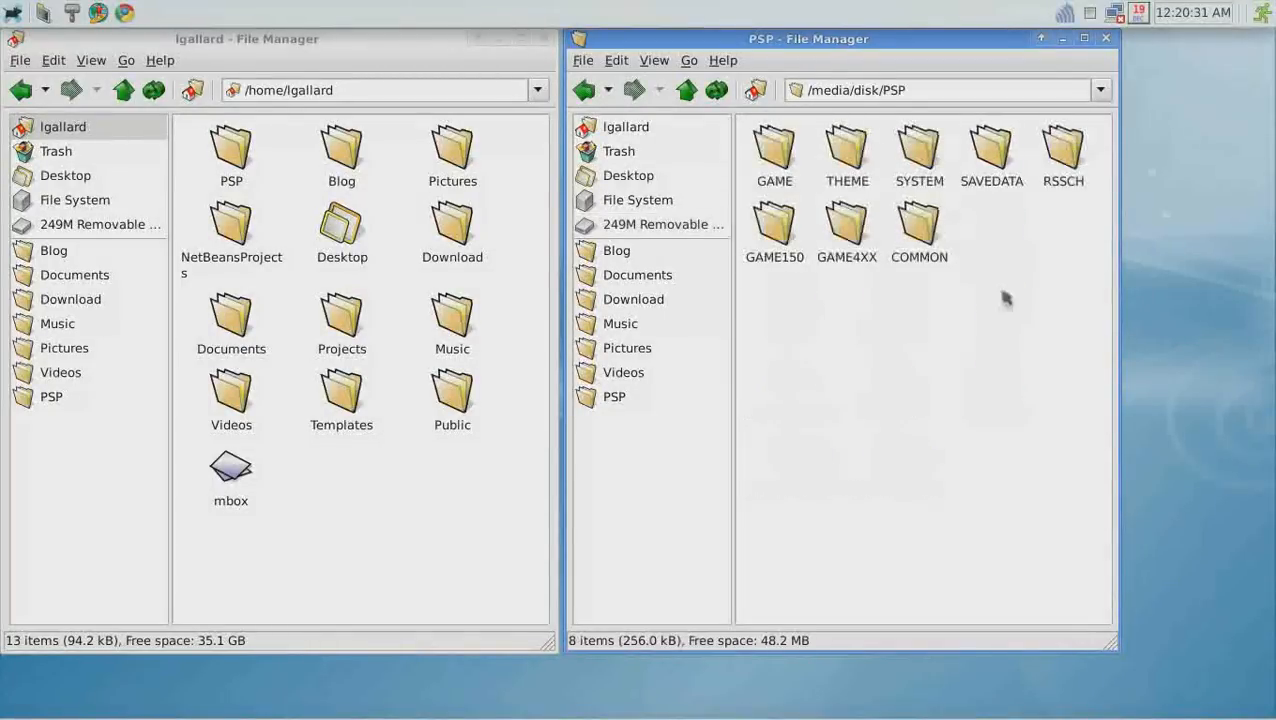
pyautogui.doubleClick(774, 150)
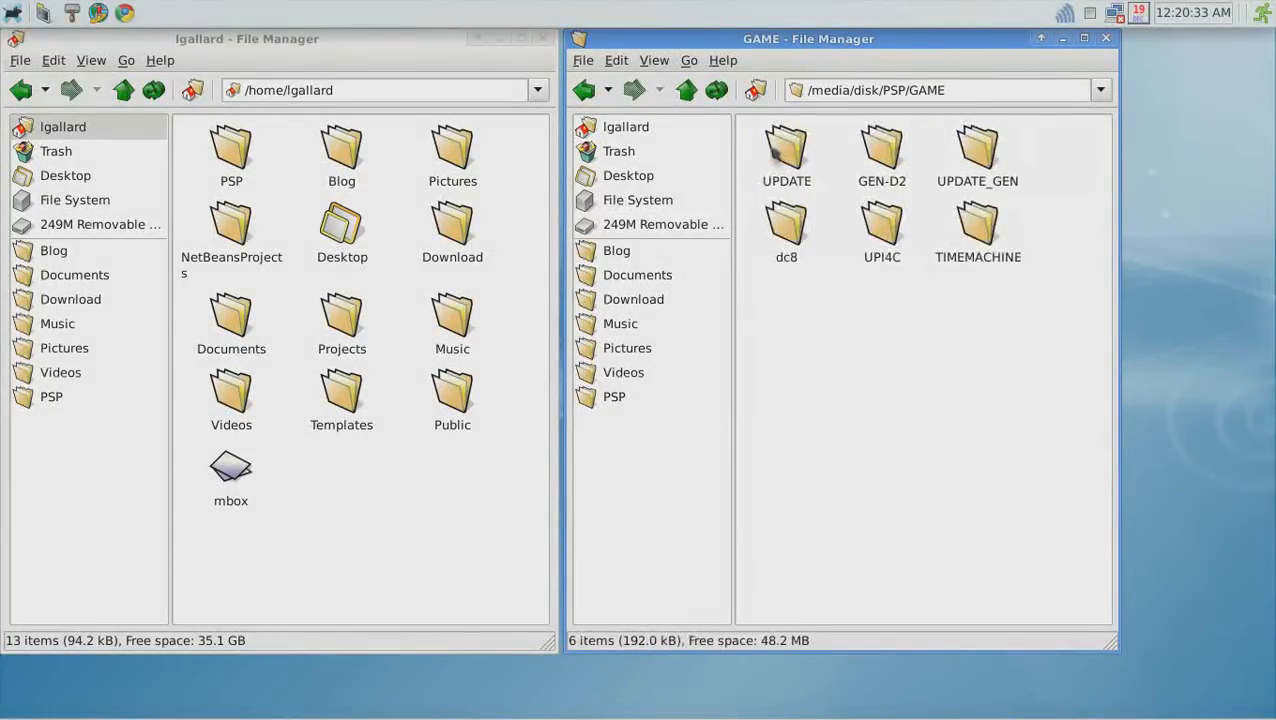
pyautogui.doubleClick(786, 150)
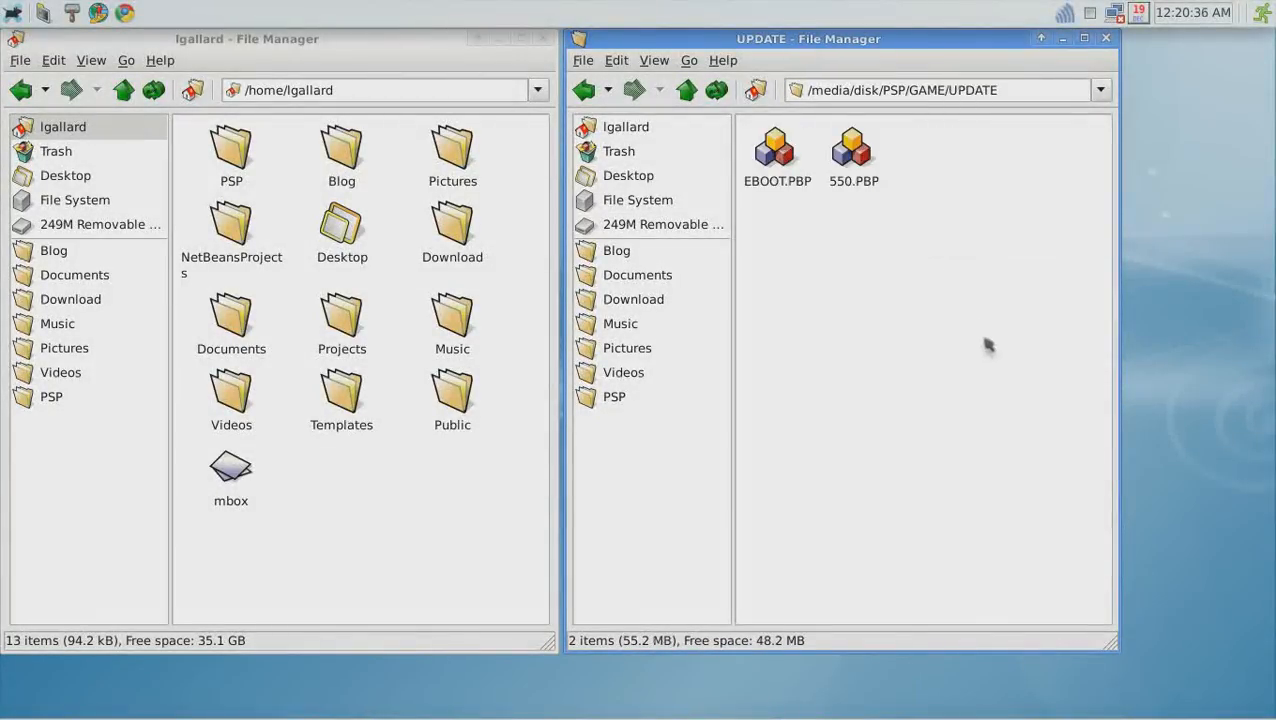
pyautogui.moveTo(924, 238)
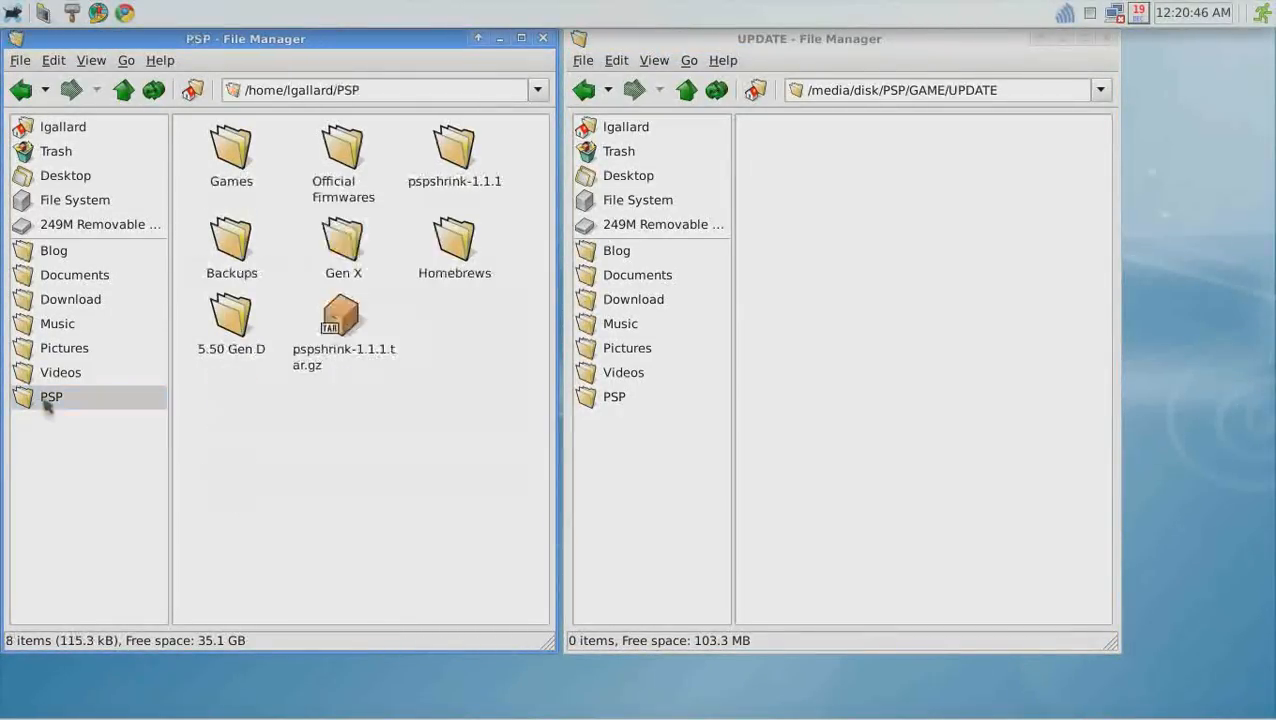
# Copy 620.PBP from Official Firmwares and paste it into the stick's UPDATE folder.
pyautogui.doubleClick(344, 150)
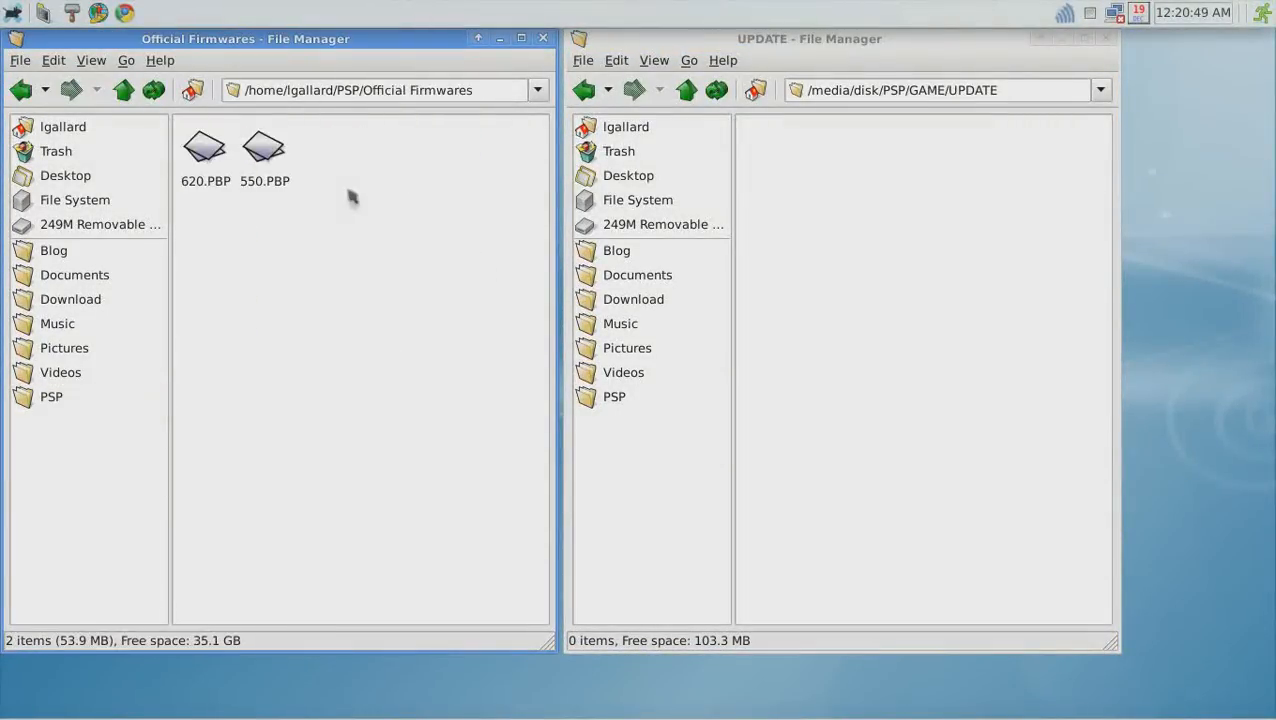
pyautogui.click(204, 148)
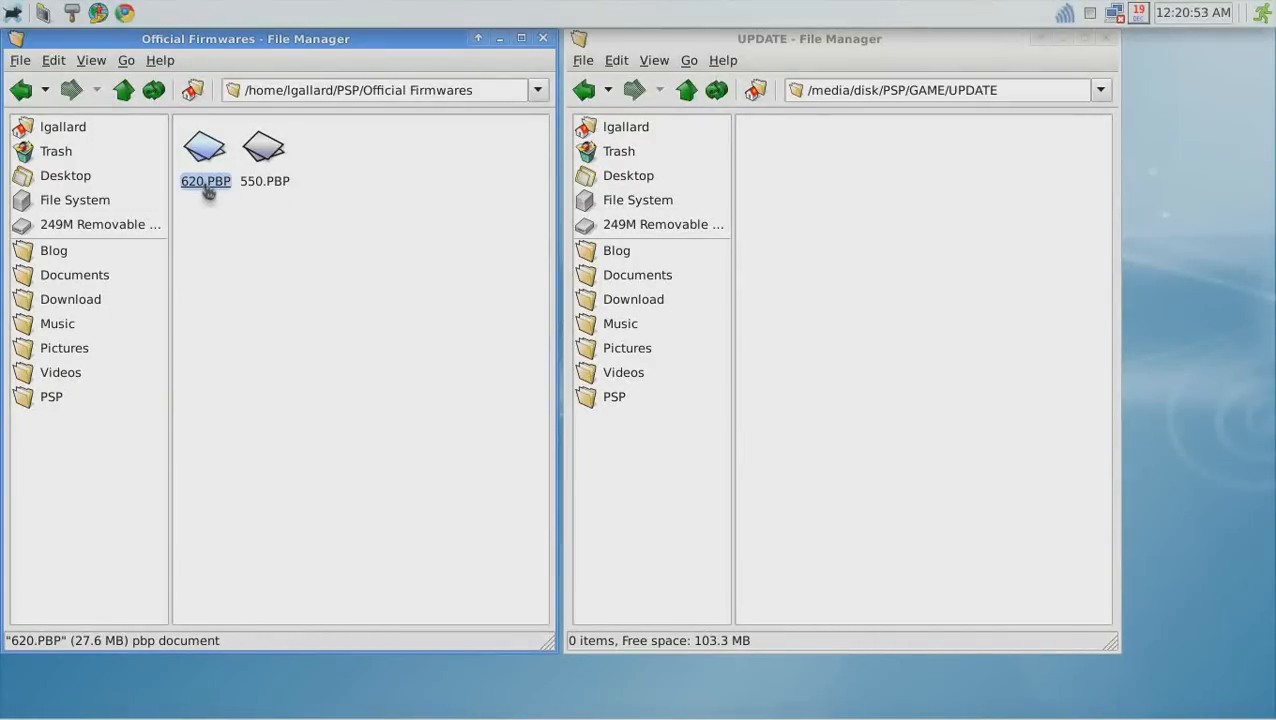
pyautogui.moveTo(296, 276)
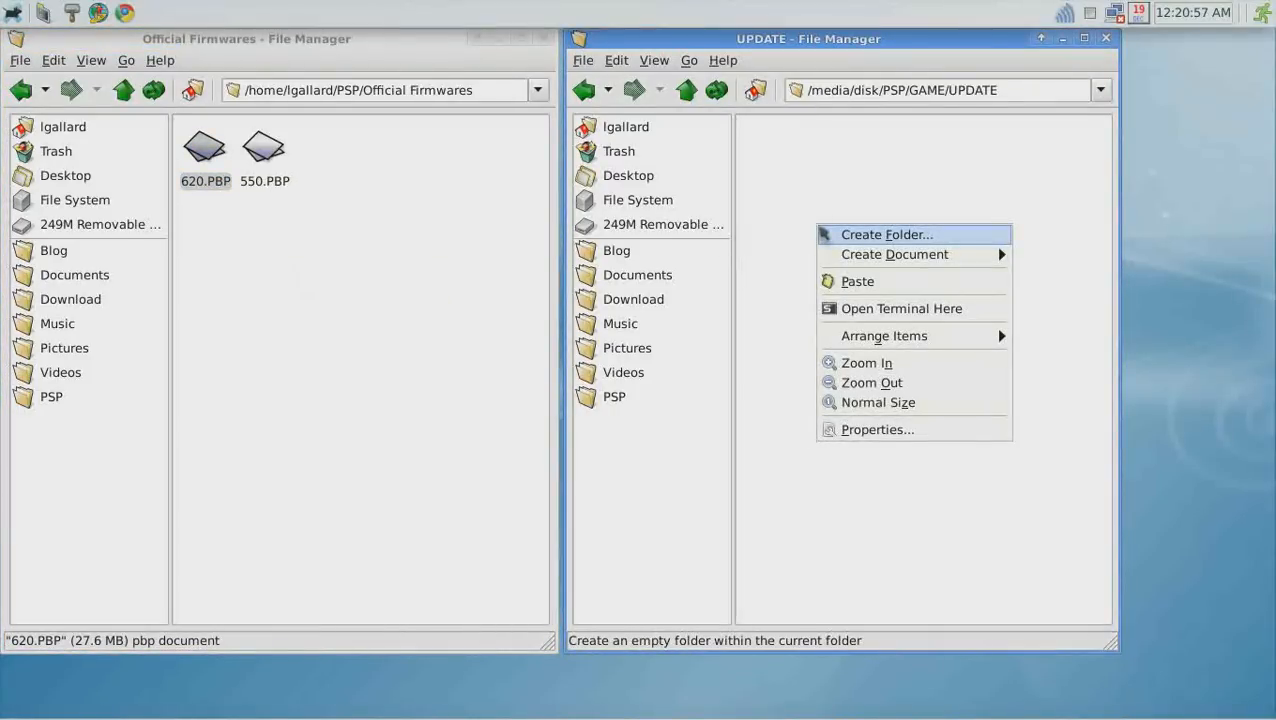
pyautogui.moveTo(1040, 114)
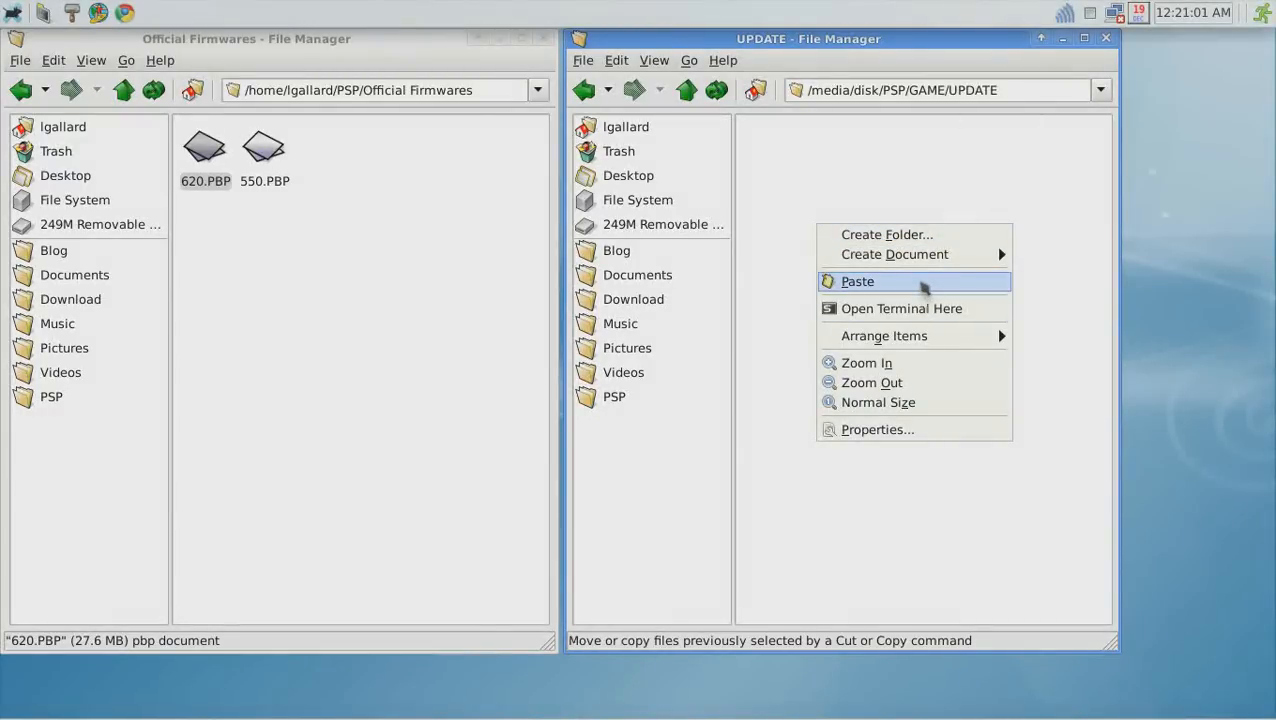
pyautogui.click(856, 280)
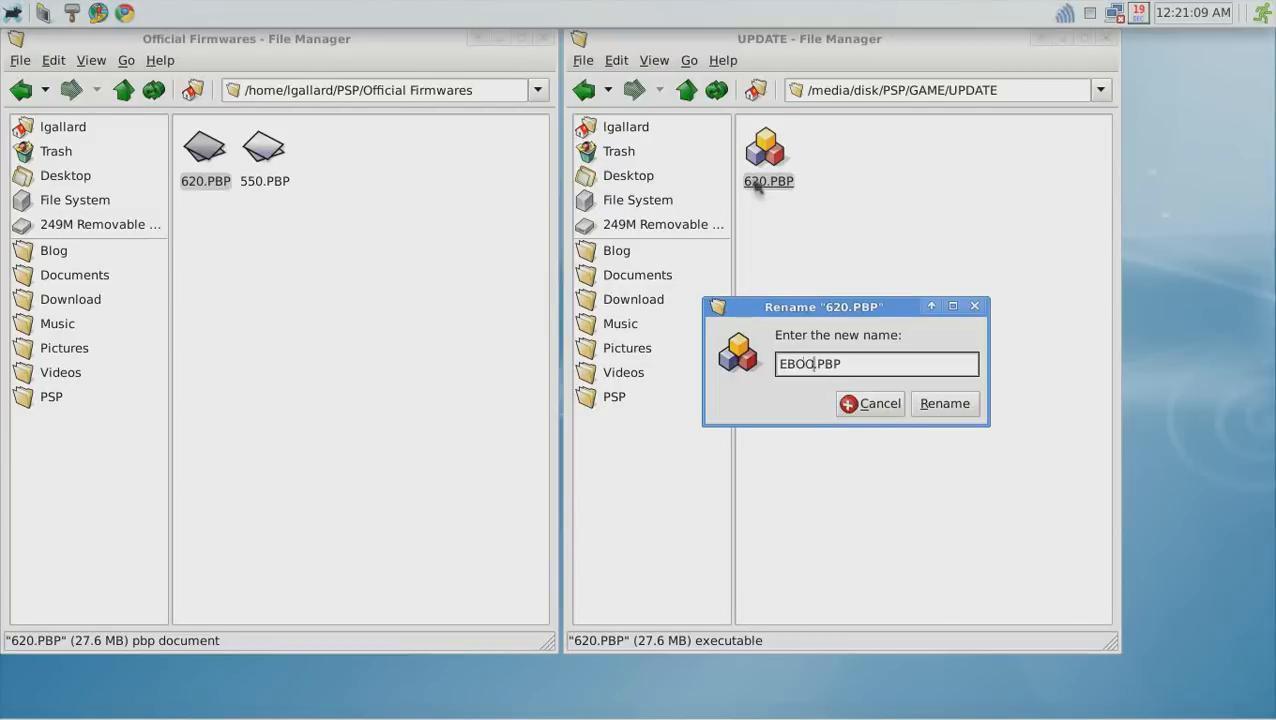
# Finish entering EBOOT.PBP as the new name for 620.PBP and confirm the rename.
pyautogui.write('OT')
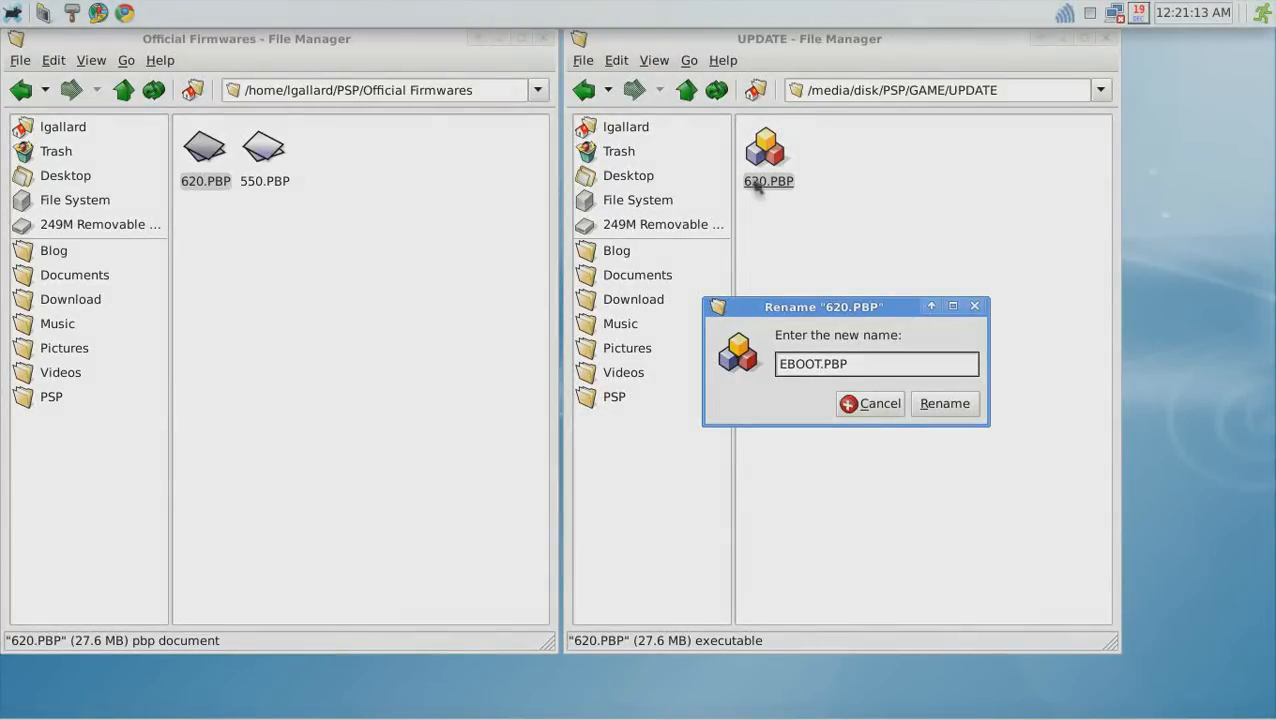
pyautogui.click(942, 404)
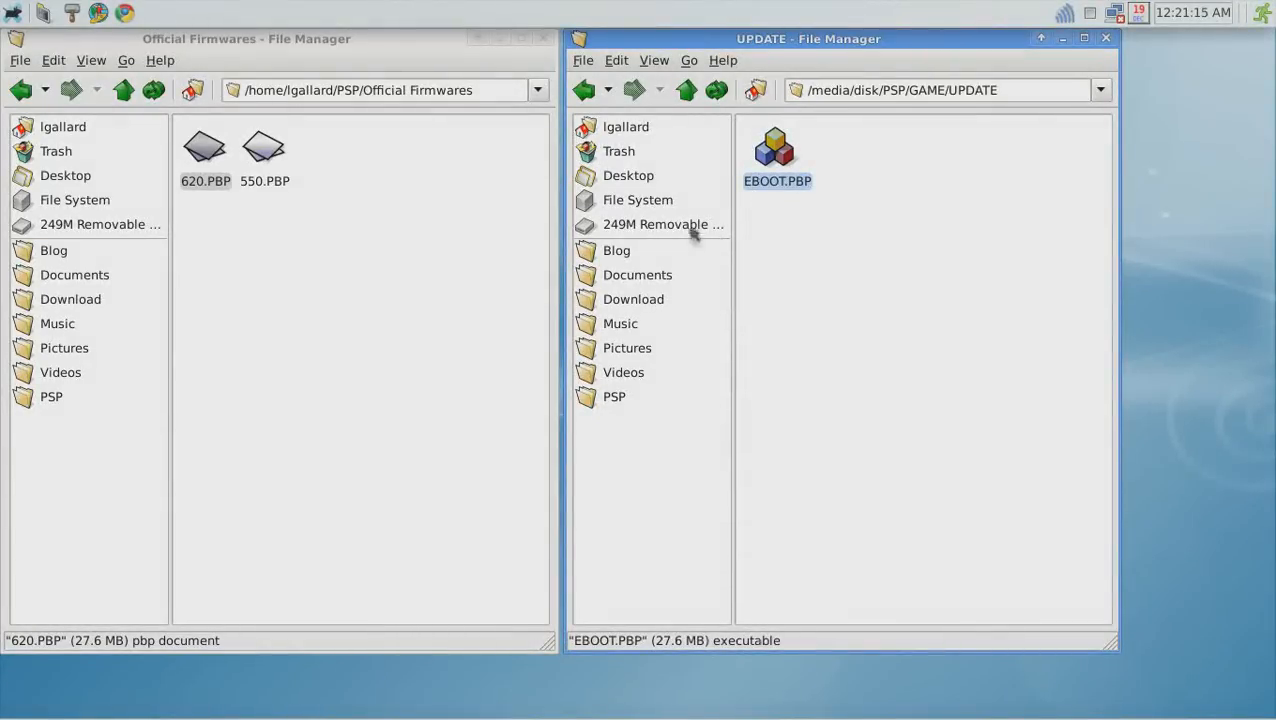
# Unmount the 249M Removable Volume from the side pane so the stick can be removed.
pyautogui.rightClick(656, 224)
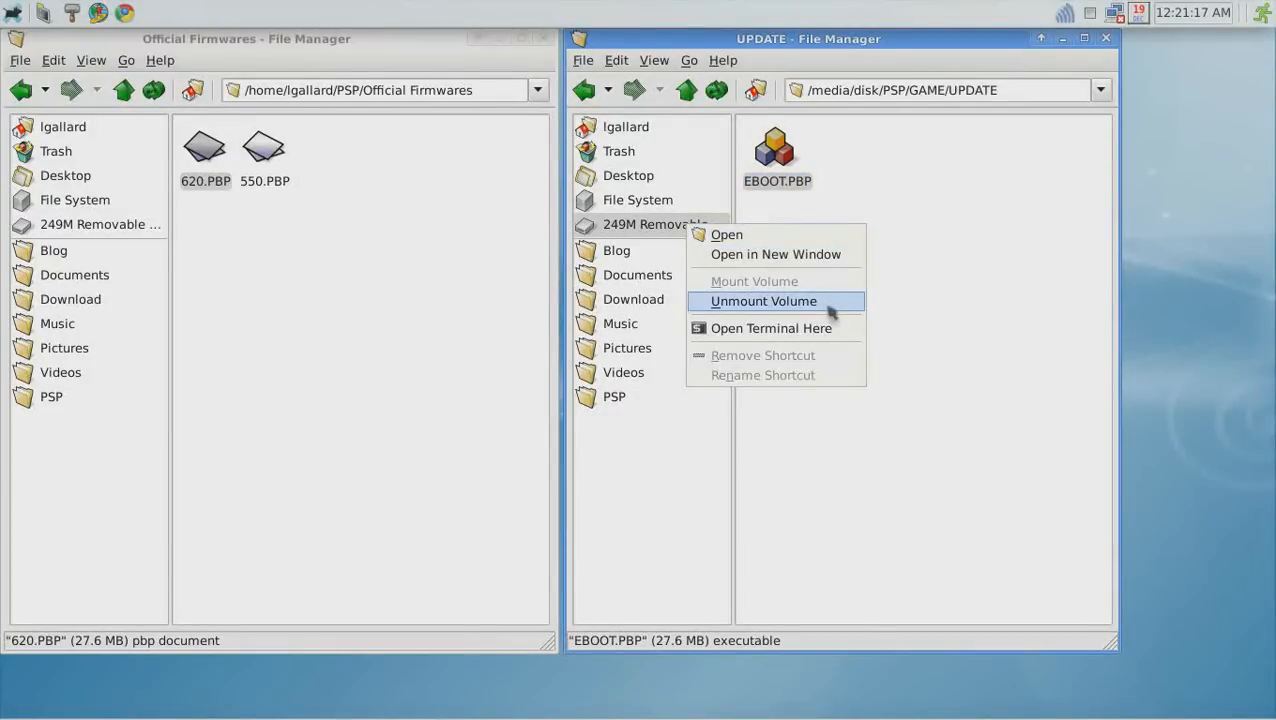
pyautogui.click(764, 300)
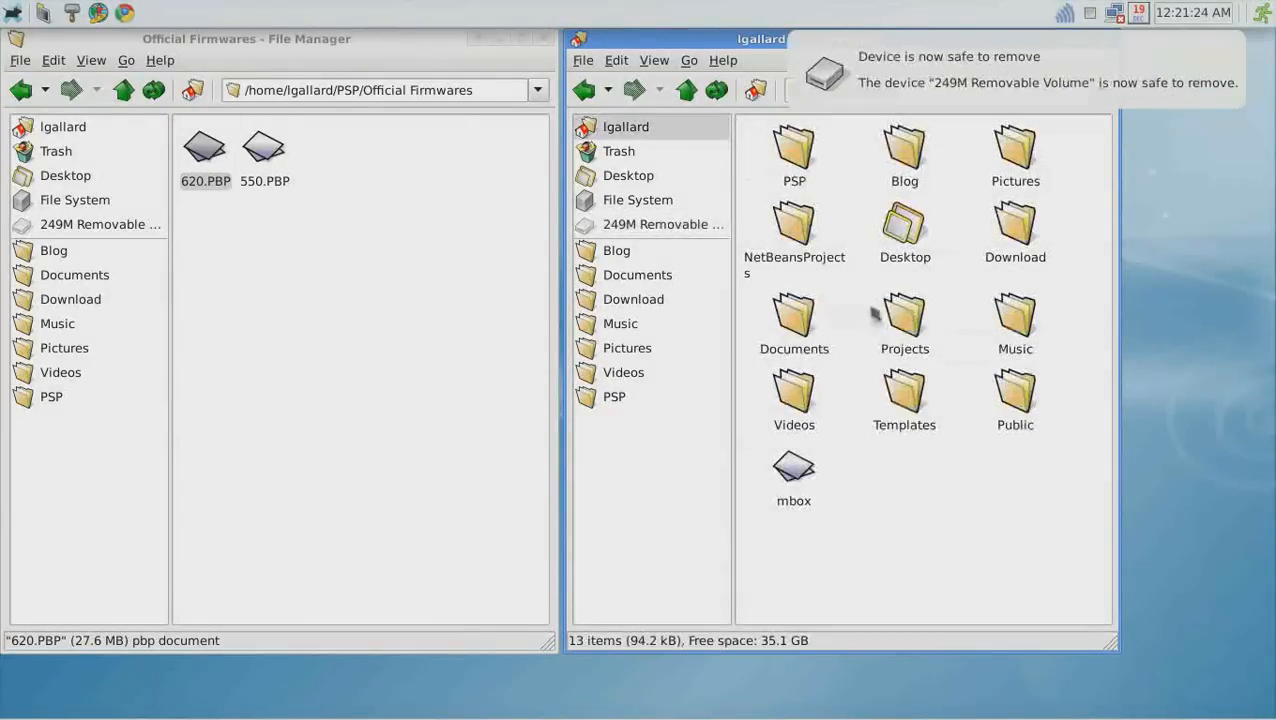
pyautogui.moveTo(1108, 260)
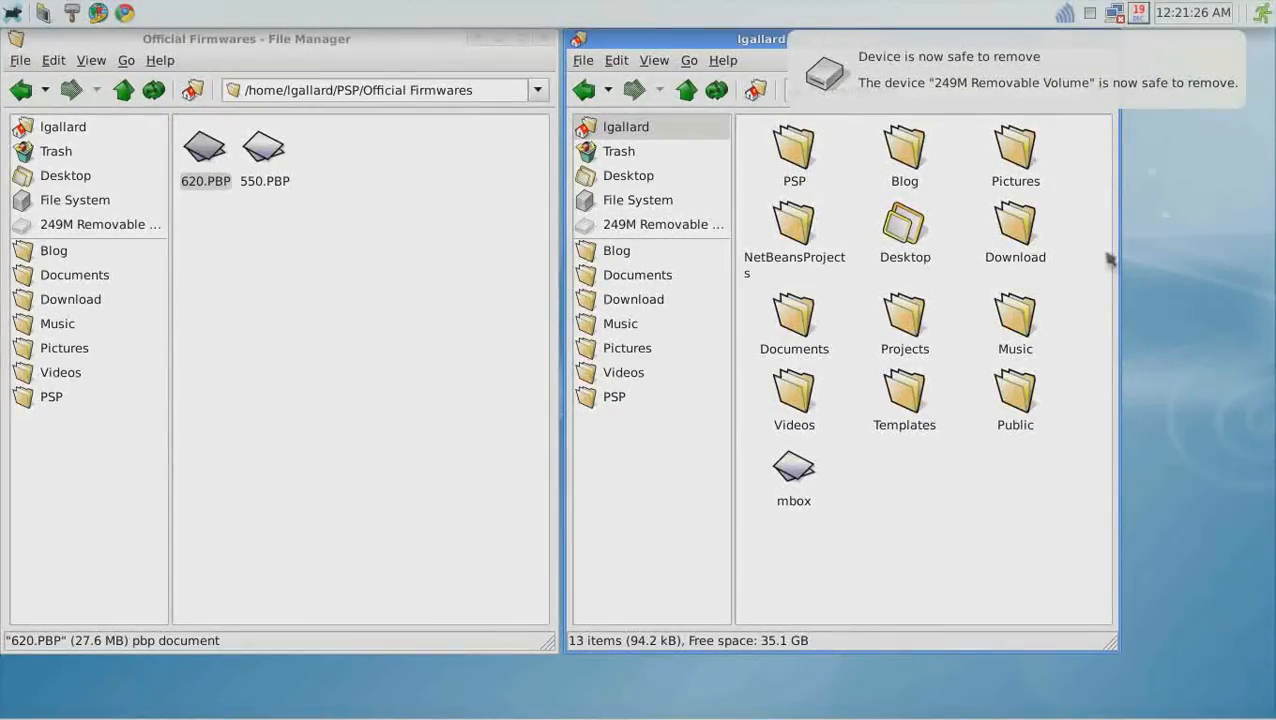